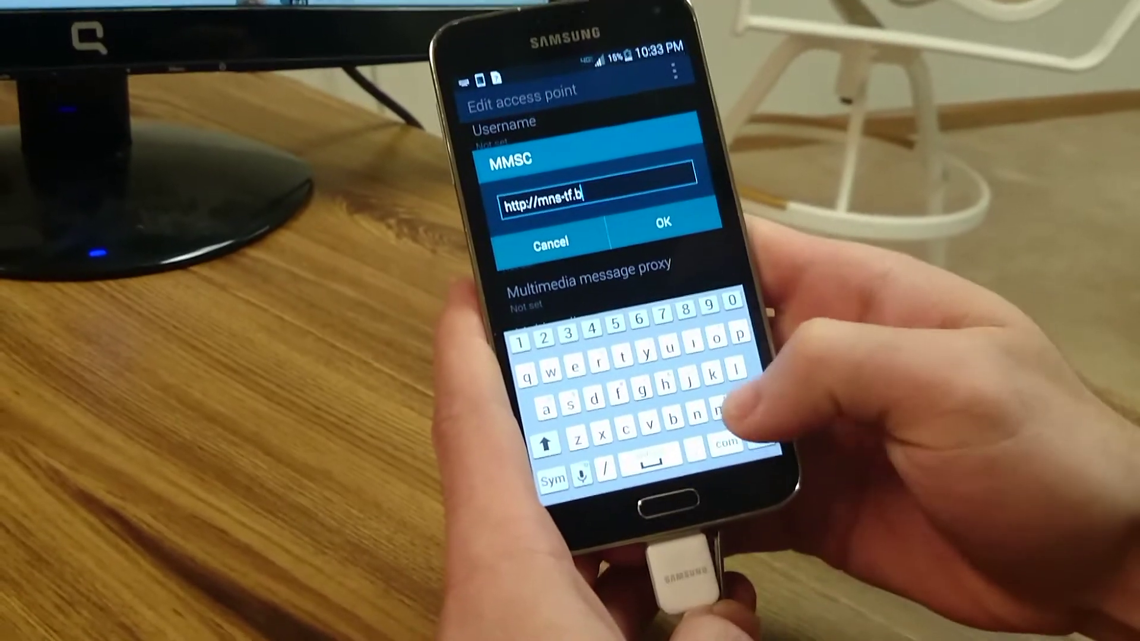
text(nw)
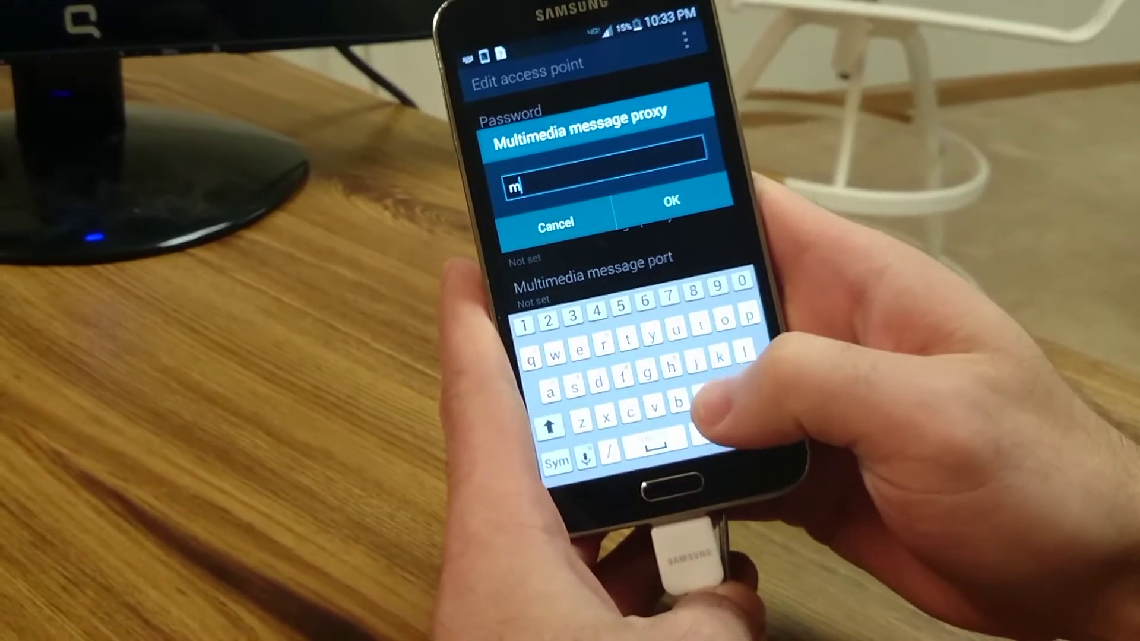
text(ms3)
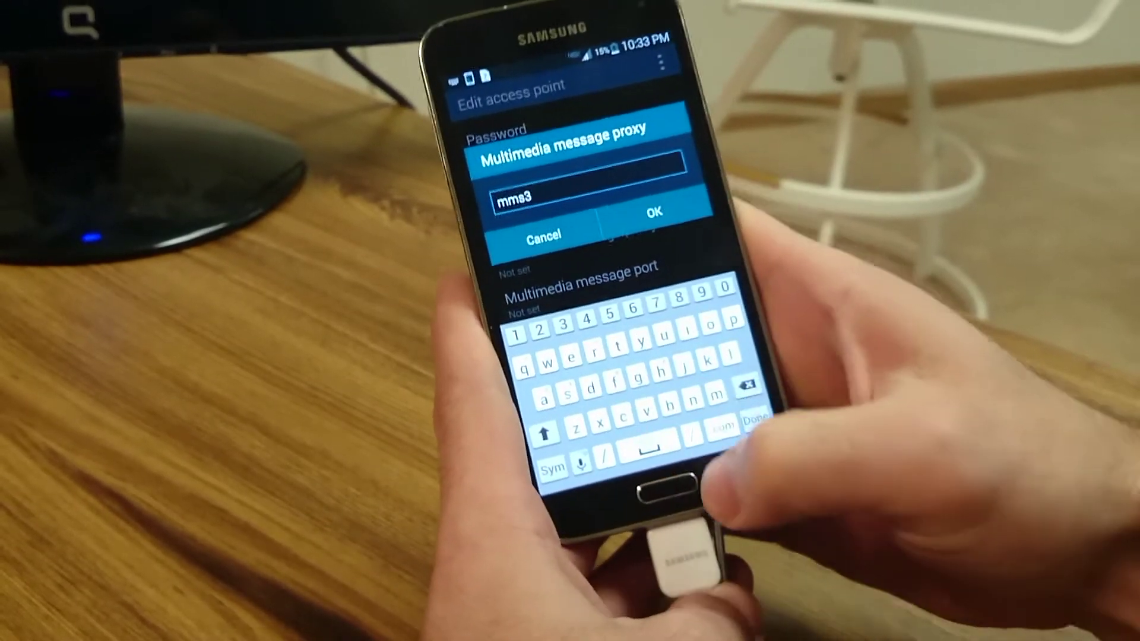
text(.tracfone.com)
click(618, 285)
text(80)
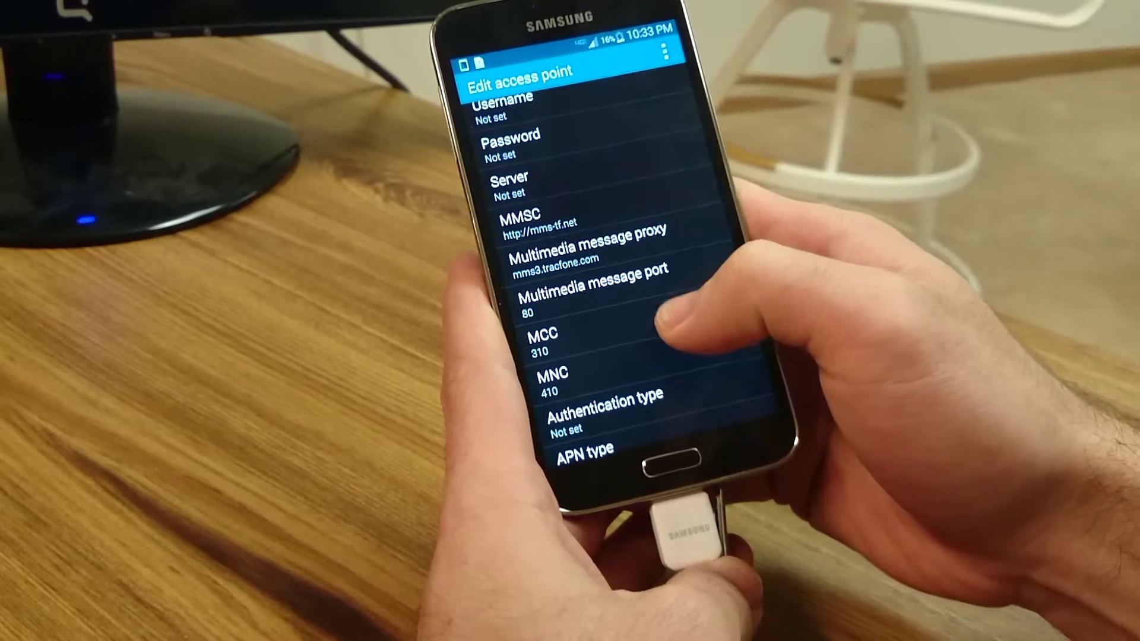
scroll(down, 3)
text(default,supl,mms,)
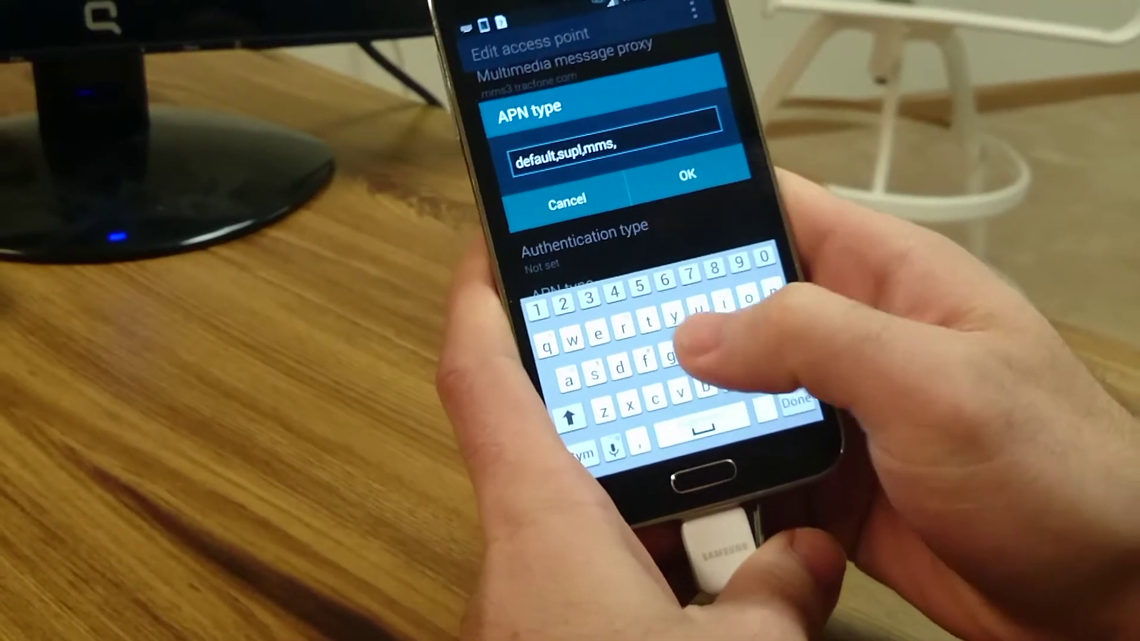
text(hipri)
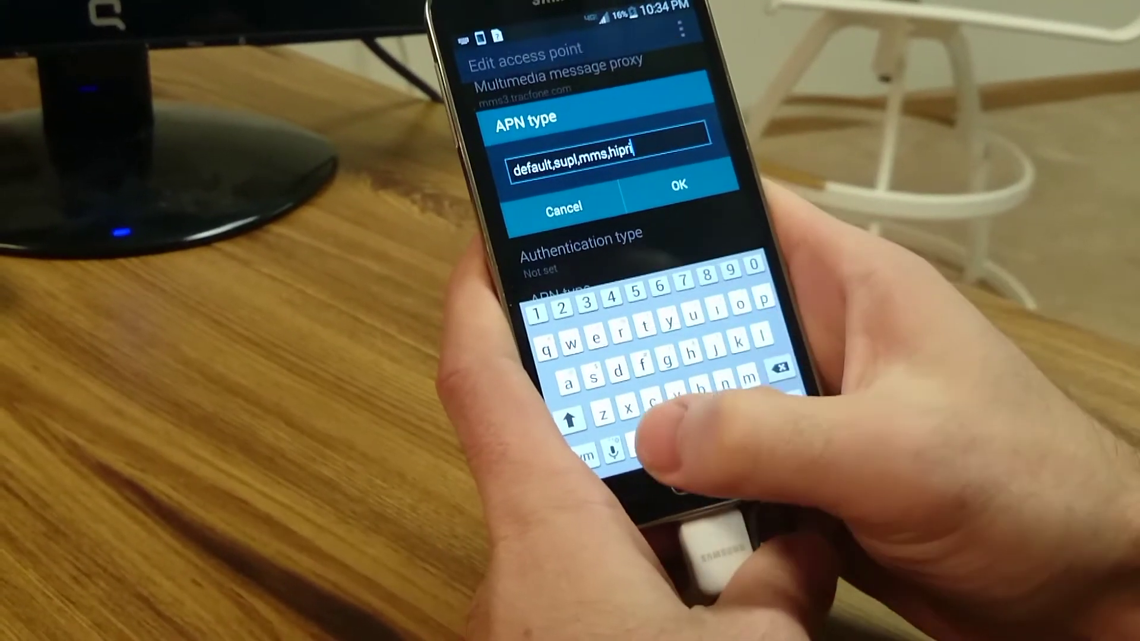